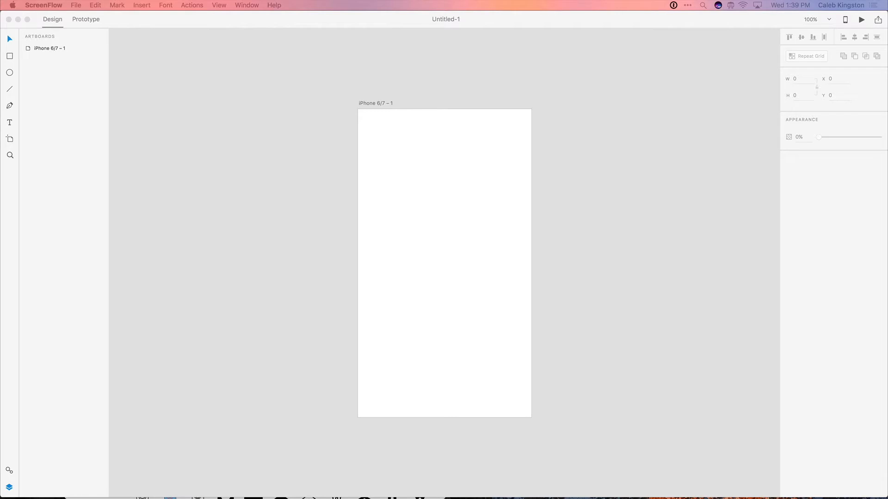
{"action": "mouse_move", "coordinate": [15, 139]}
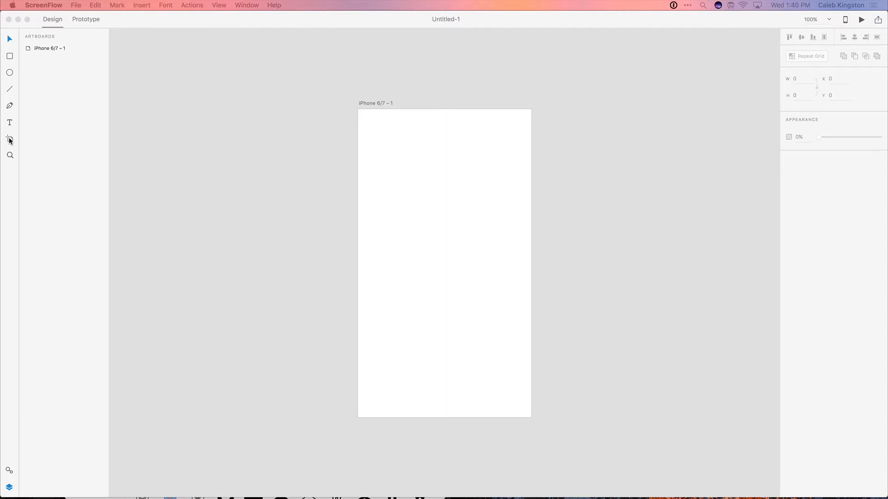
- Select the Artboard tool to list Apple, Google, Microsoft and web preset sizes
{"action": "left_click", "coordinate": [9, 139]}
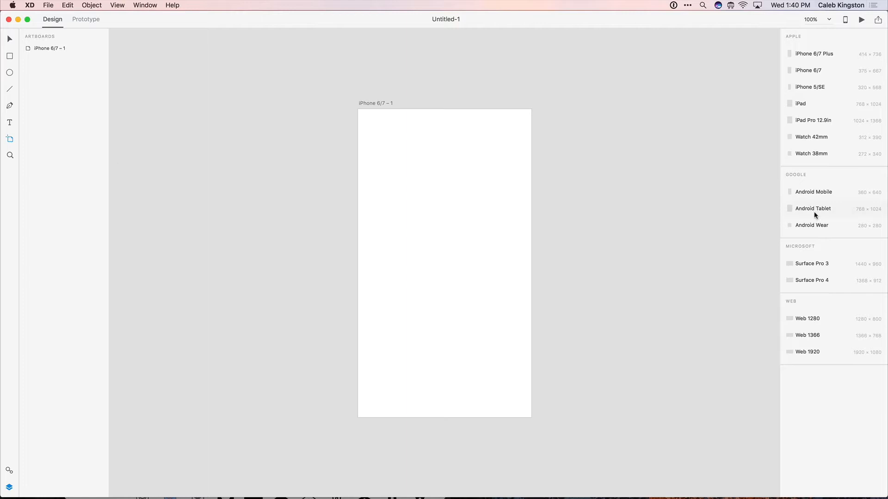
{"action": "mouse_move", "coordinate": [712, 188]}
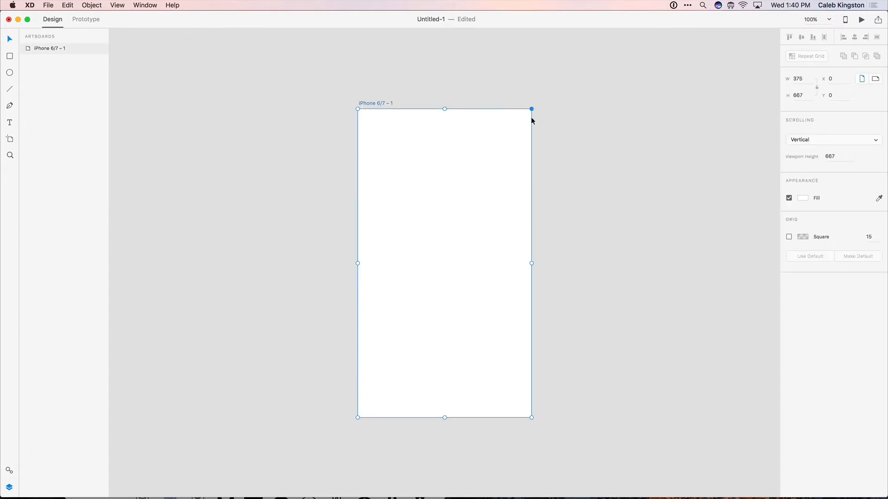
{"action": "mouse_move", "coordinate": [530, 411]}
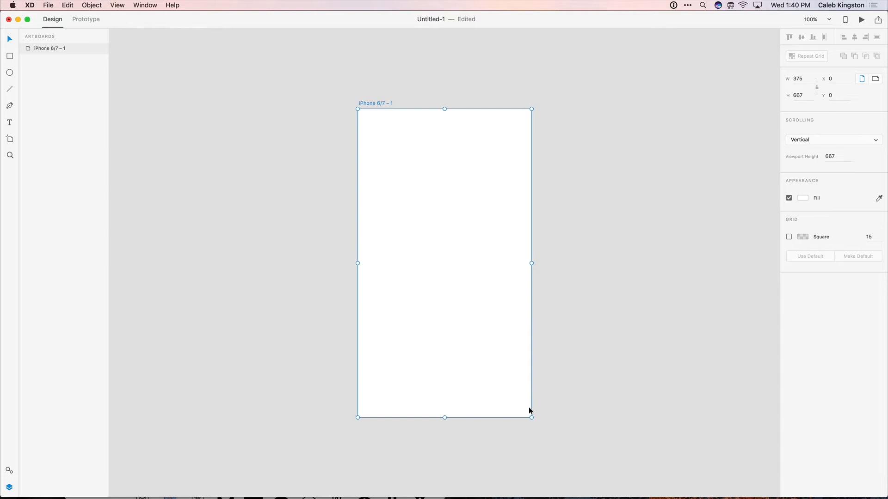
{"action": "mouse_move", "coordinate": [532, 409]}
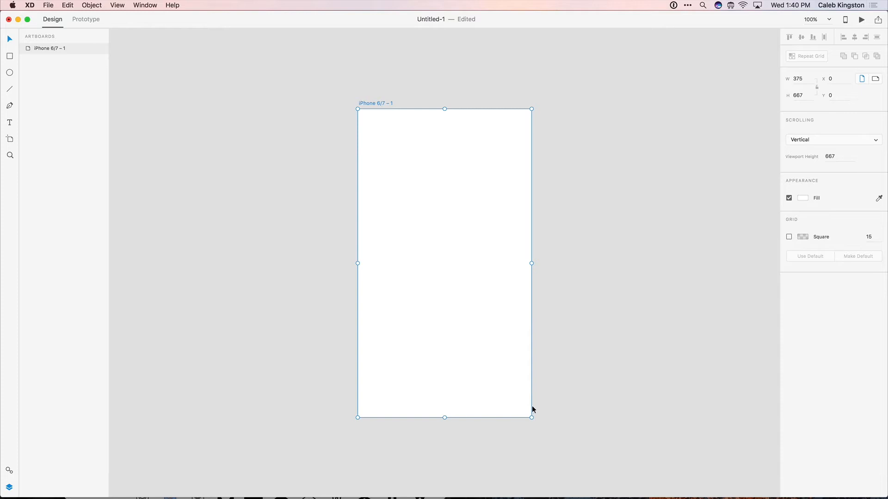
{"action": "mouse_move", "coordinate": [464, 366]}
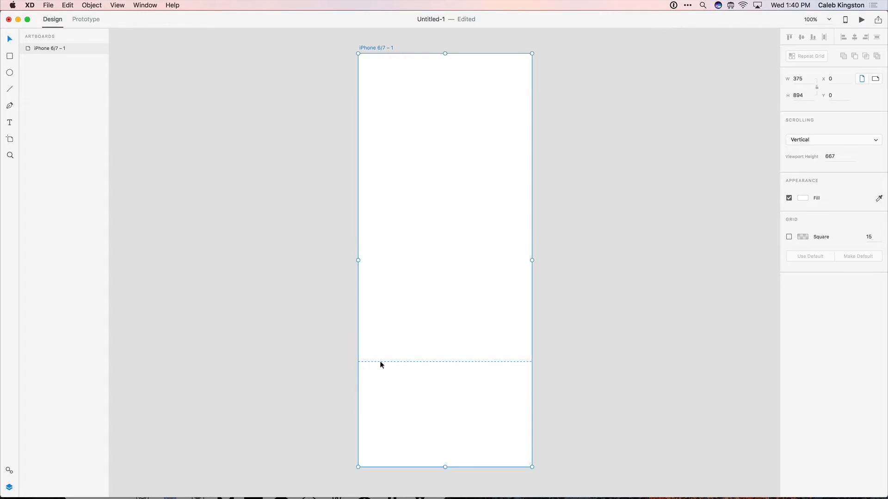
{"action": "mouse_move", "coordinate": [532, 365]}
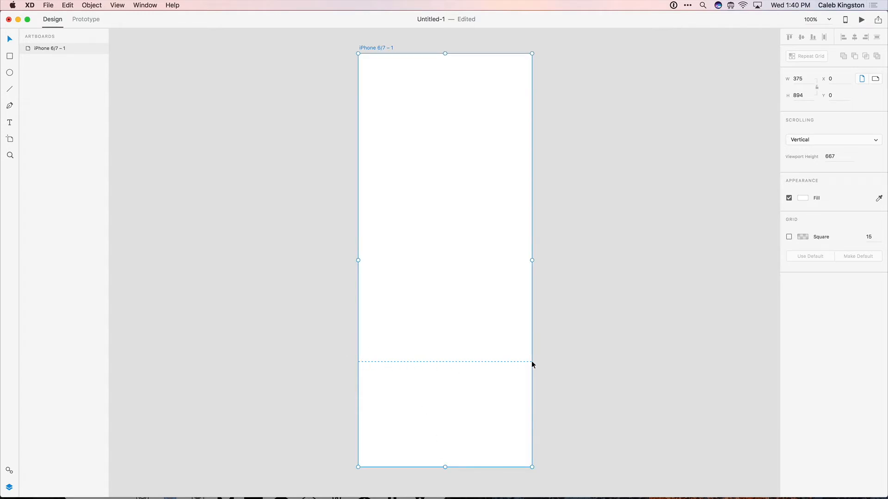
{"action": "mouse_move", "coordinate": [835, 167]}
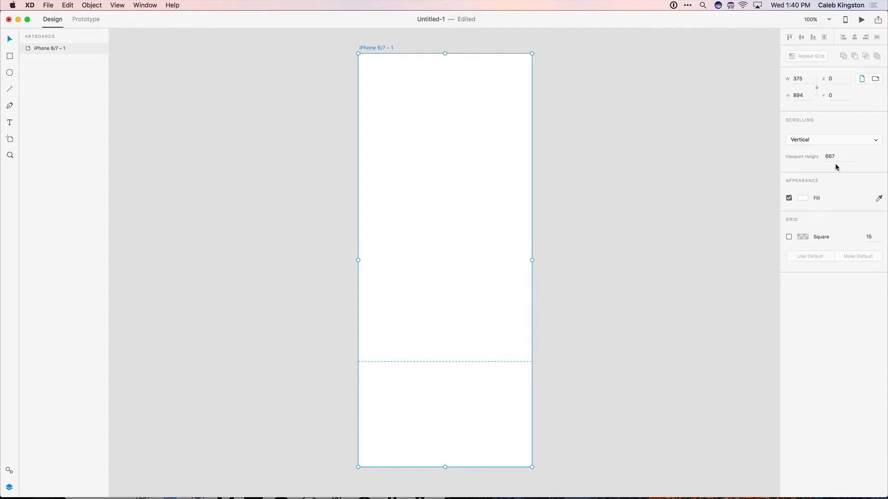
- Select the 894 px tall artboard's Viewport Height field (667)
{"action": "left_click", "coordinate": [830, 157]}
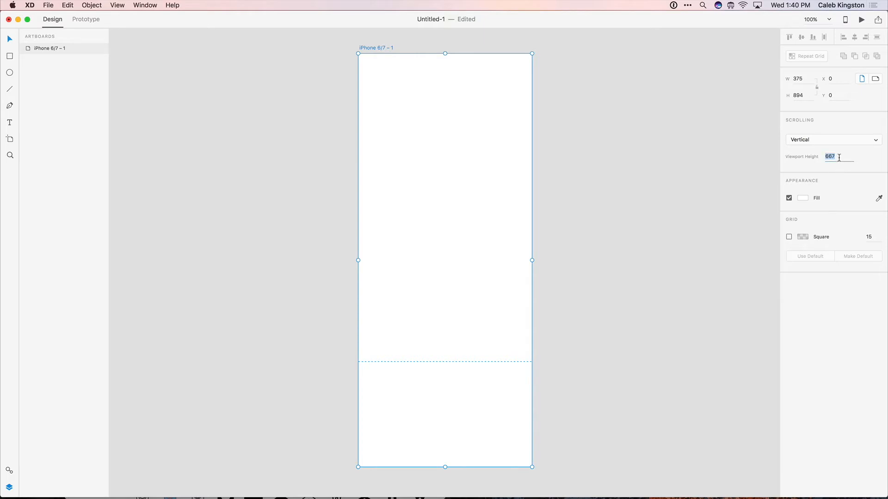
{"action": "mouse_move", "coordinate": [116, 5]}
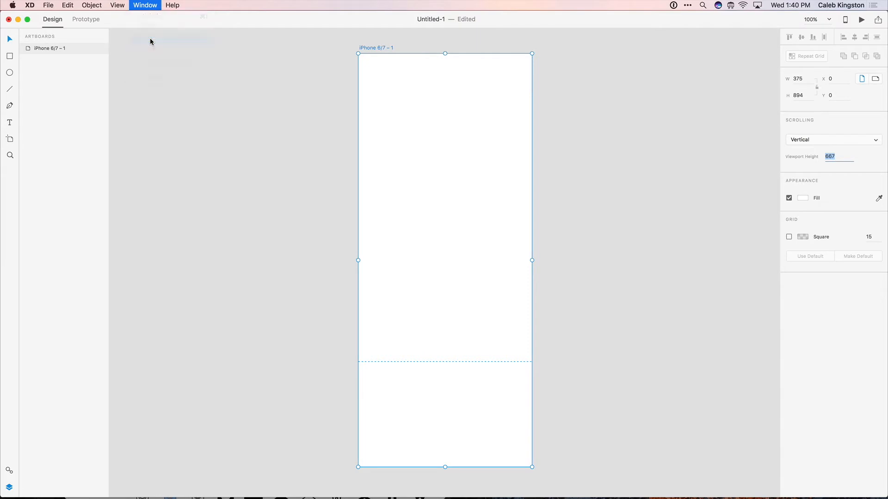
- Open the Preview window showing the circle's top half, and reselect the tall artboard
{"action": "left_click", "coordinate": [861, 18]}
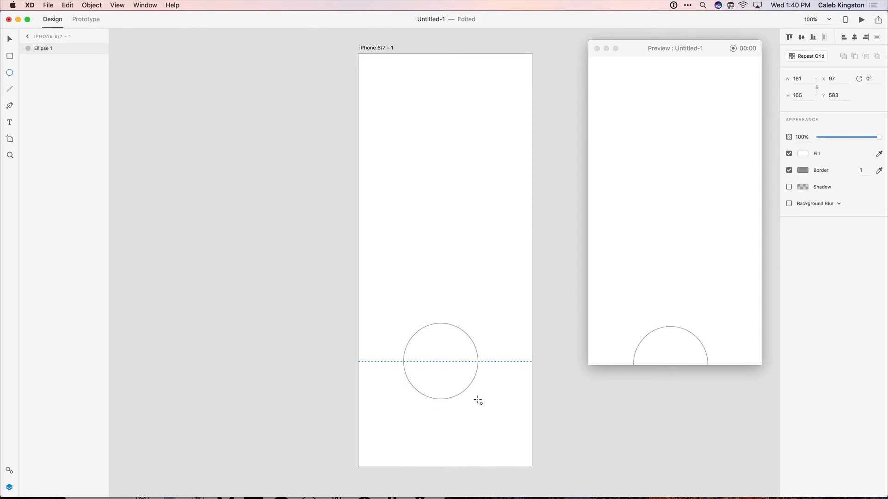
{"action": "left_click", "coordinate": [441, 361]}
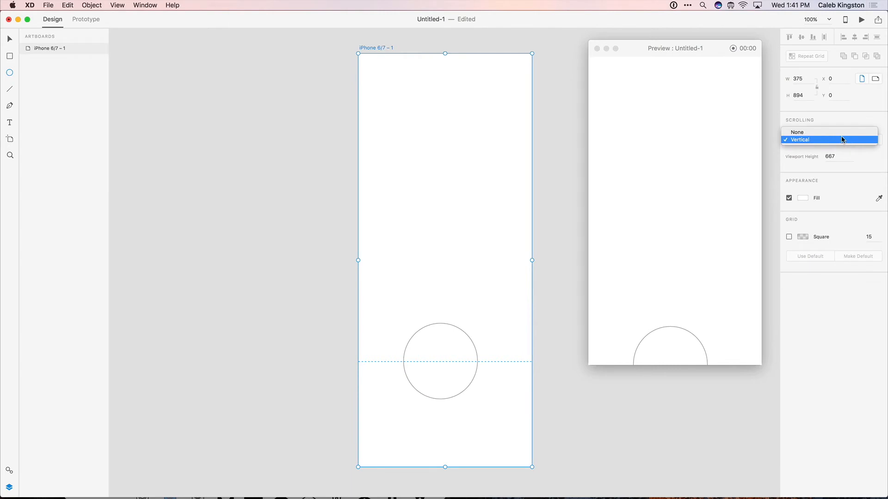
{"action": "left_click", "coordinate": [797, 131]}
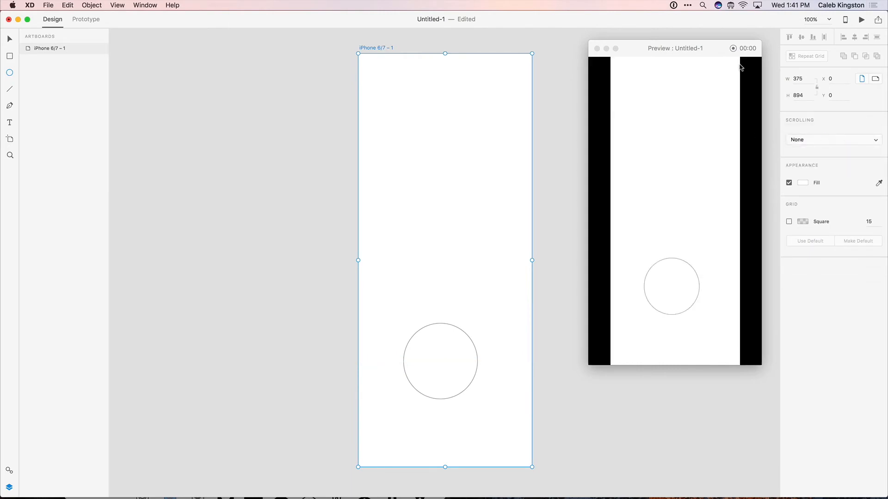
{"action": "mouse_move", "coordinate": [704, 261]}
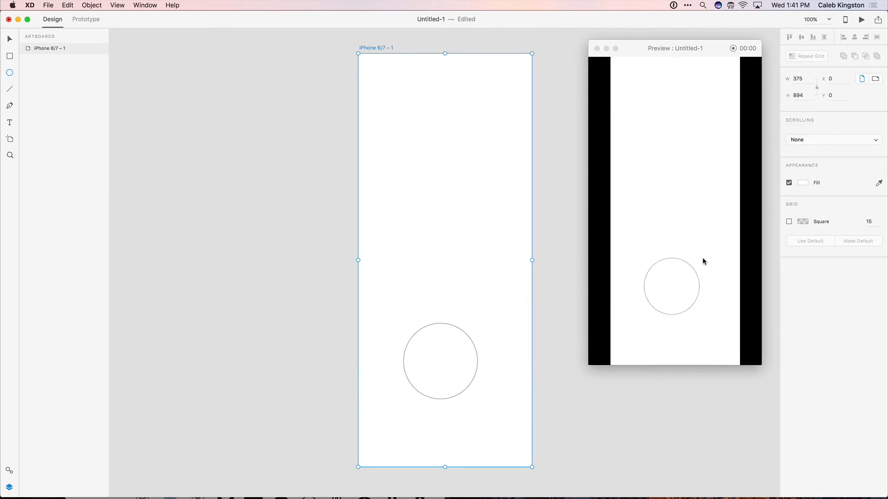
{"action": "left_click", "coordinate": [832, 140]}
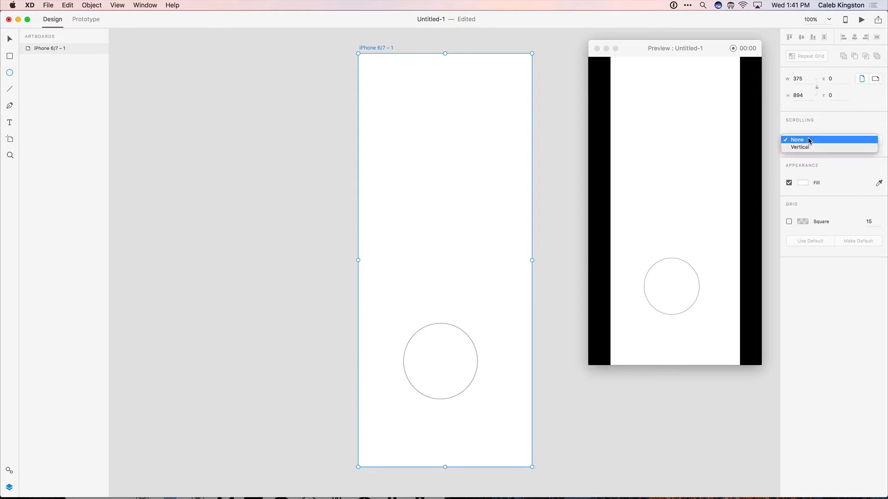
{"action": "left_click", "coordinate": [799, 147]}
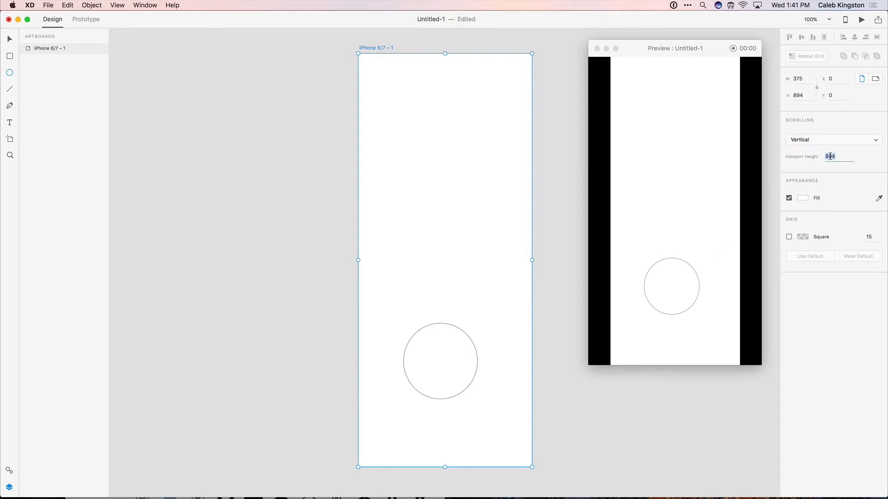
{"action": "type", "text": "667"}
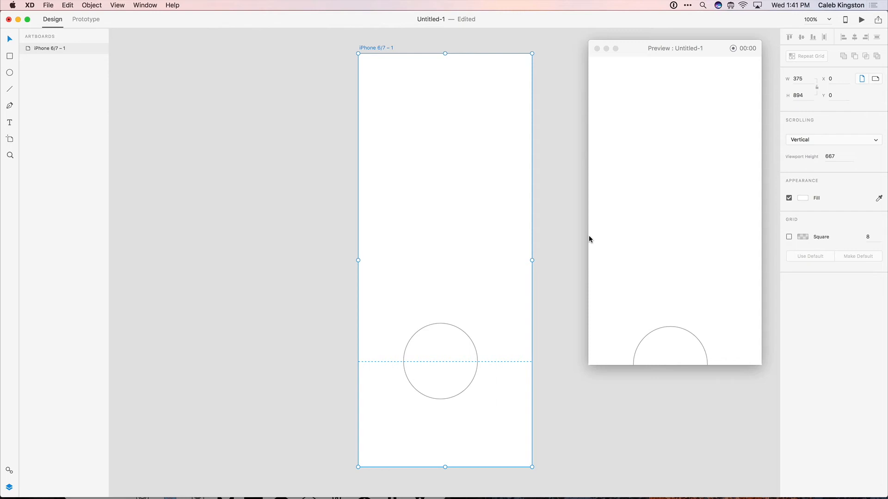
{"action": "mouse_move", "coordinate": [814, 246]}
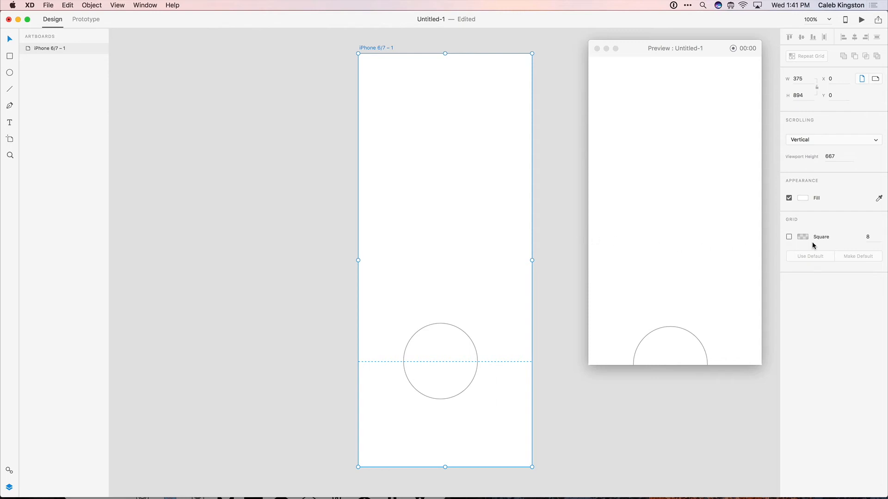
- Enable the square grid on the artboard with a 15 px cell size
{"action": "left_click", "coordinate": [789, 237]}
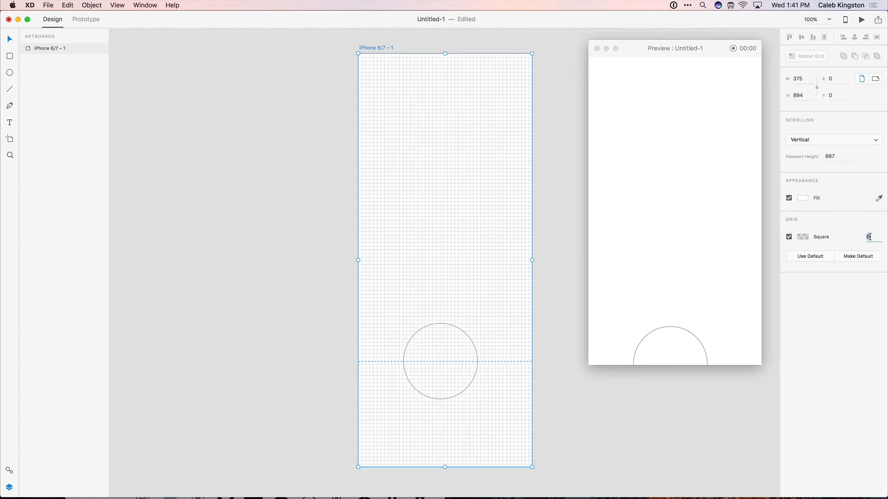
{"action": "type", "text": "15"}
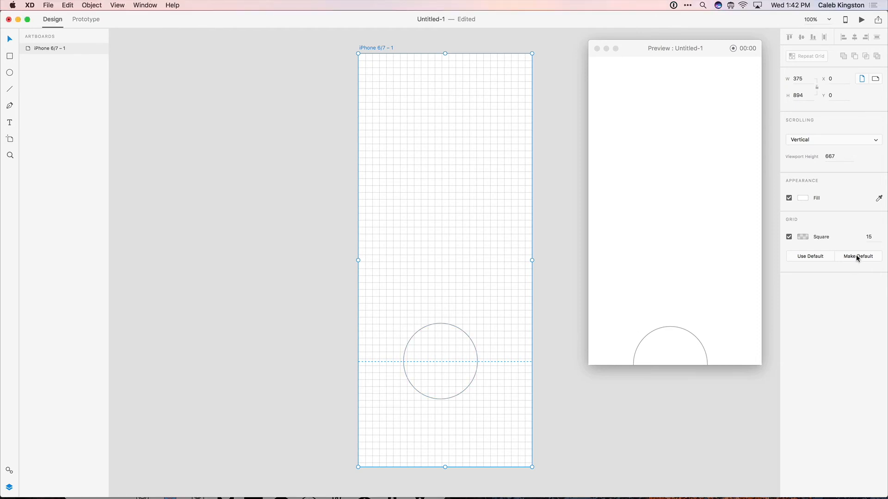
{"action": "mouse_move", "coordinate": [815, 256]}
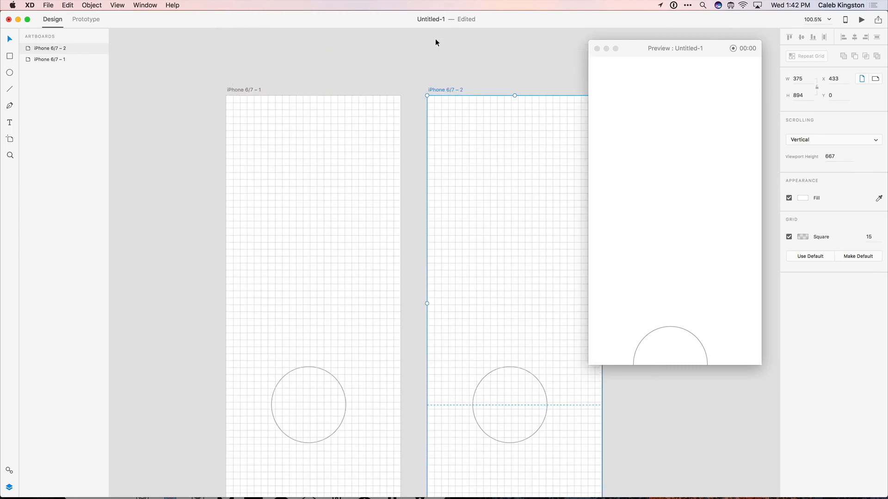
- Rename the original artboard to 'Log In' and select the duplicate for renaming
{"action": "double_click", "coordinate": [50, 59]}
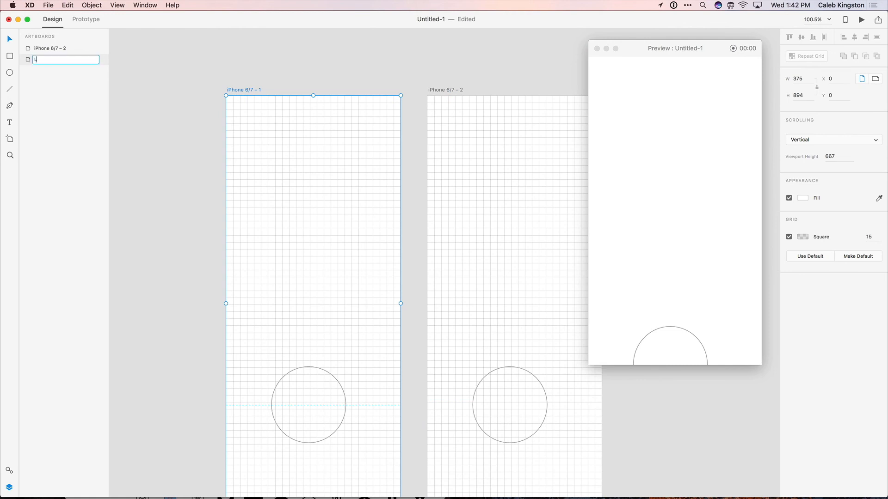
{"action": "type", "text": "Log In"}
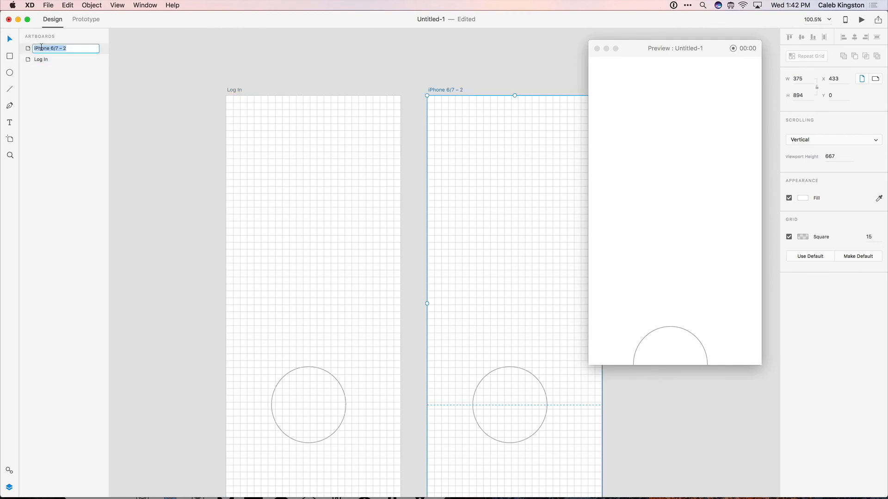
{"action": "left_click", "coordinate": [309, 404]}
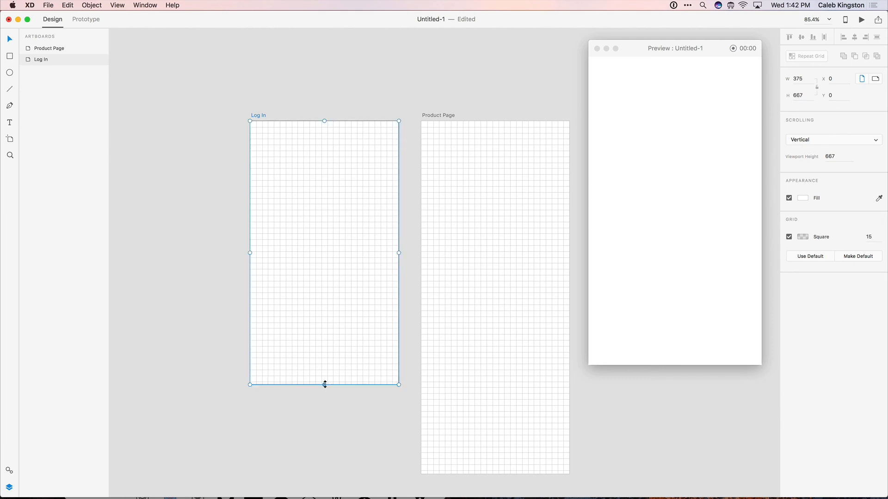
- Deselect the Log In and Product Page artboards by clicking the empty canvas
{"action": "left_click", "coordinate": [429, 121]}
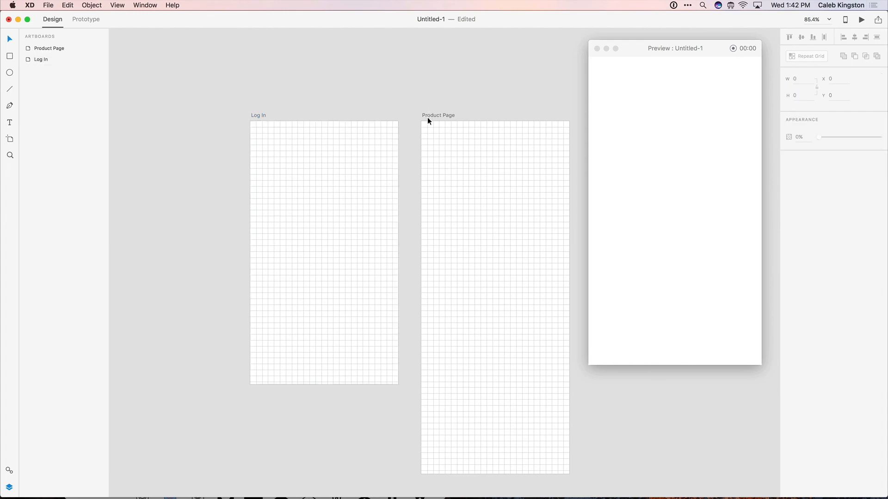